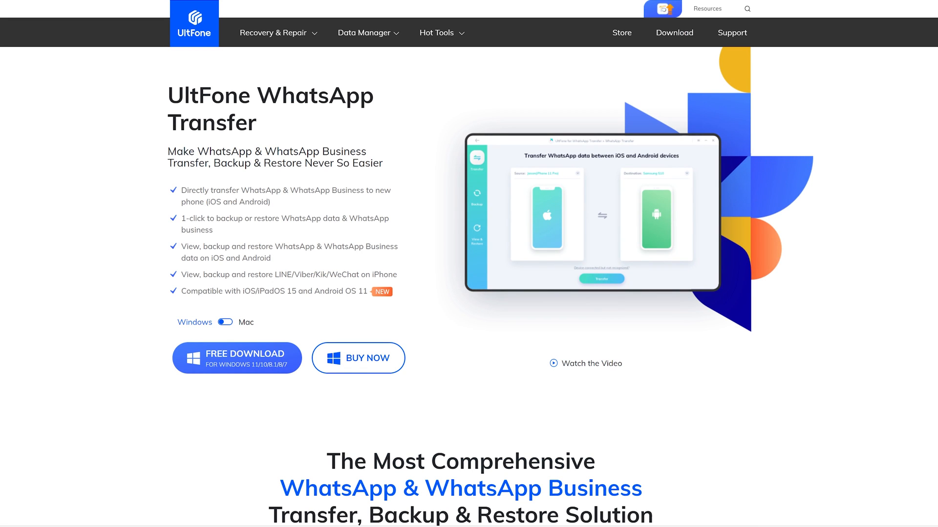
- Scroll the product page down to the 'How to Transfer WhatsApp' guide section
scroll(down, 3)
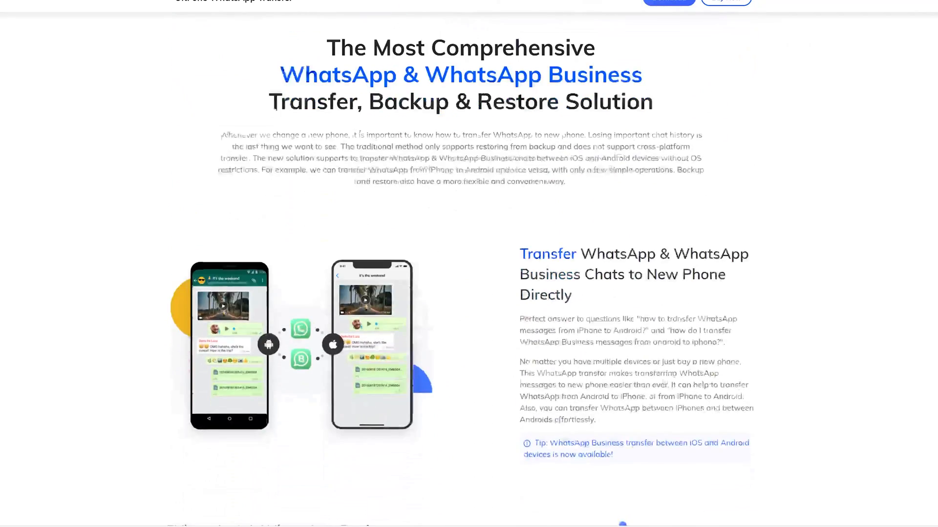
scroll(down, 3)
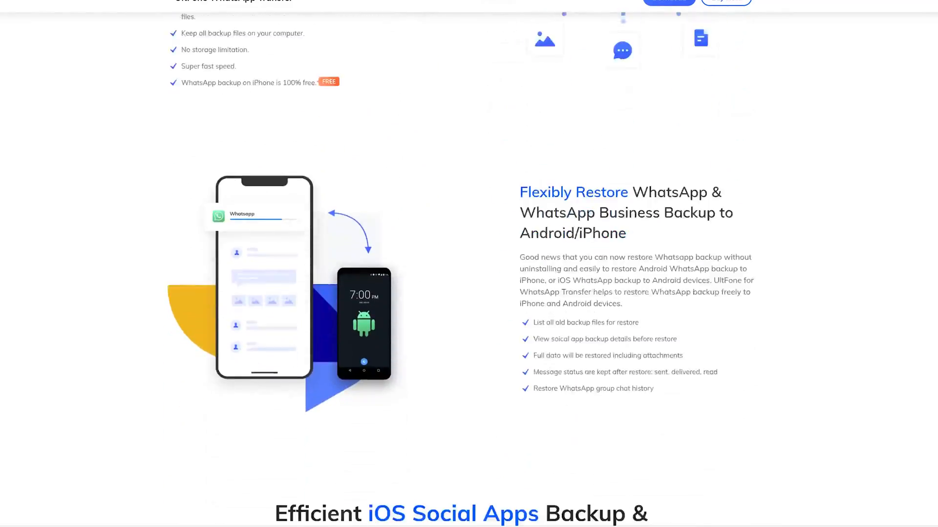
scroll(down, 3)
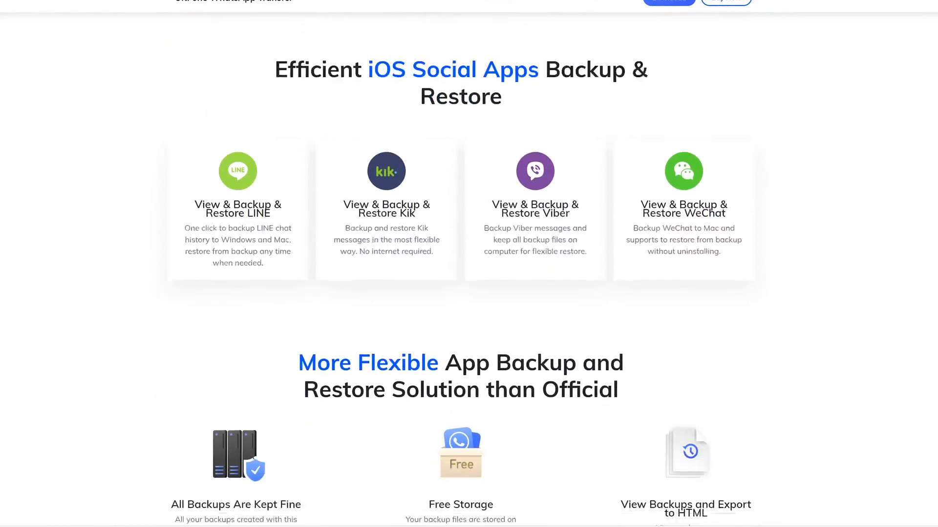
scroll(down, 3)
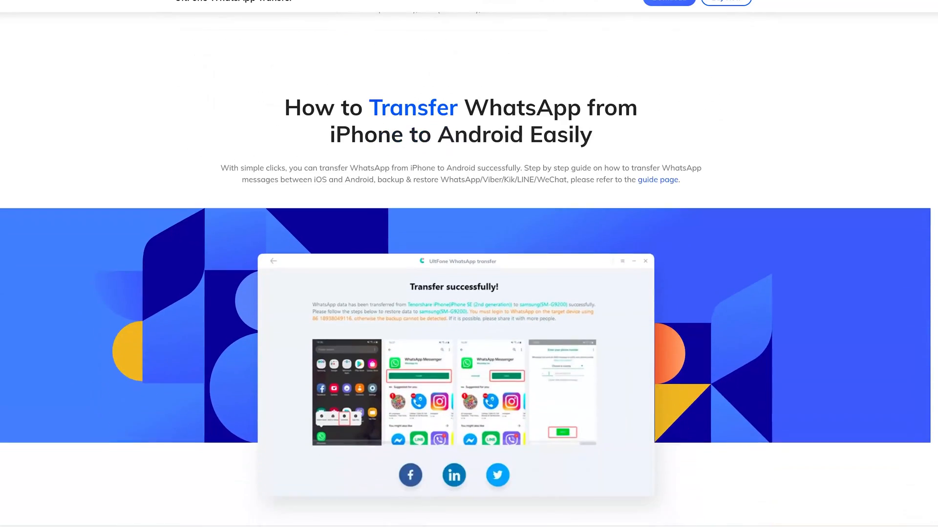
scroll(down, 3)
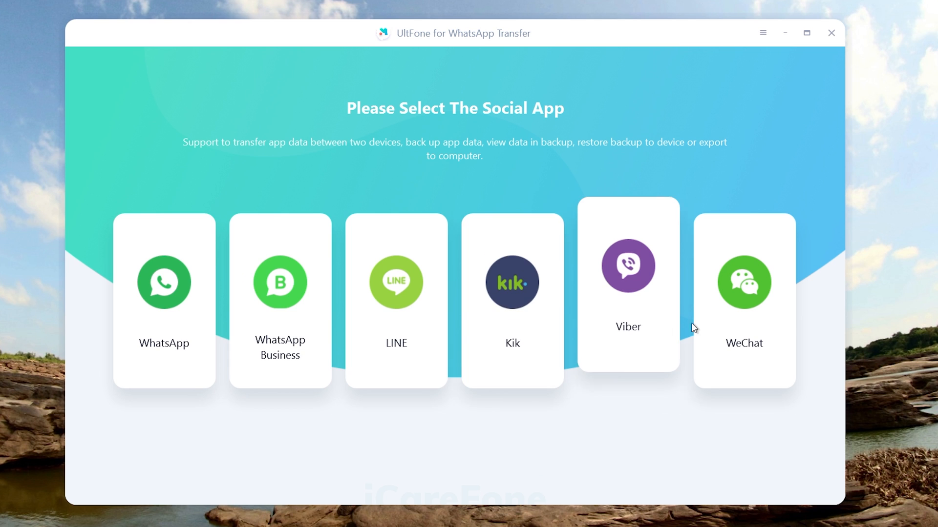
mouse_move(628, 184)
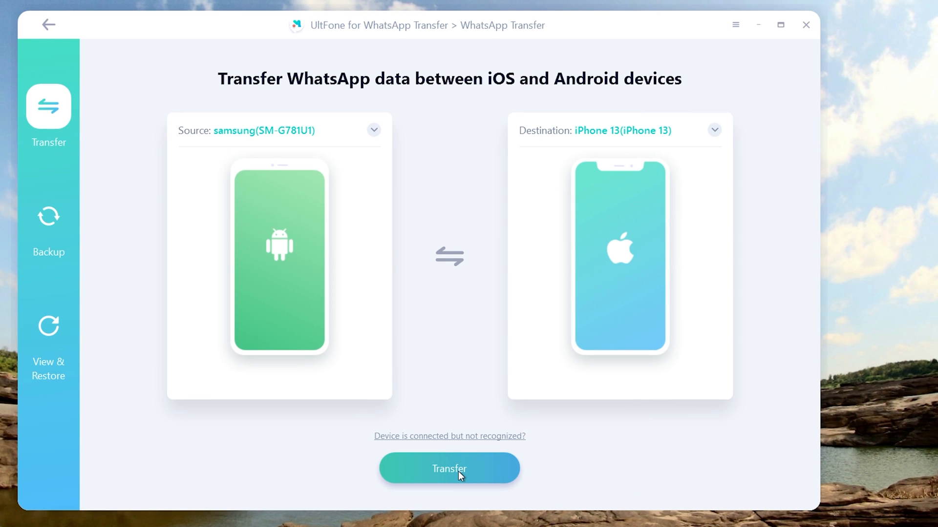
- Start the transfer to the iPhone and accept overwriting its existing WhatsApp data
click(448, 467)
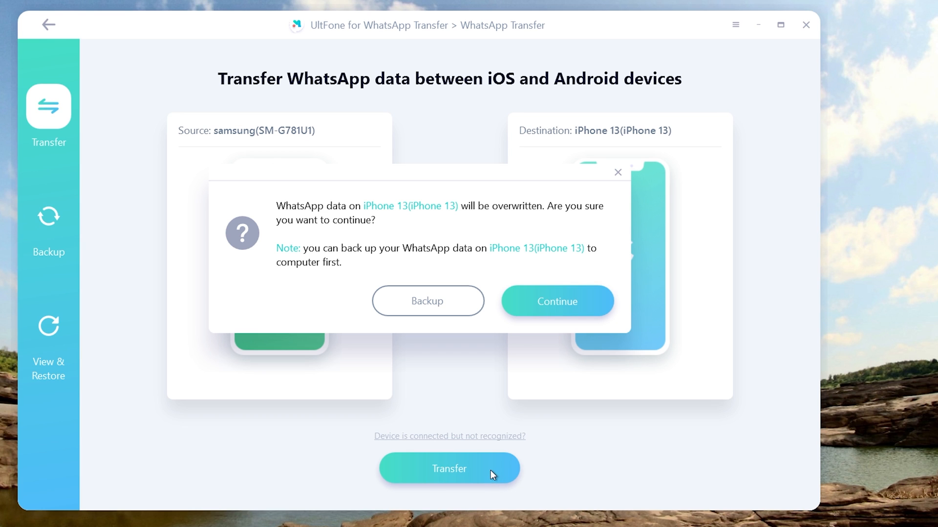
mouse_move(498, 405)
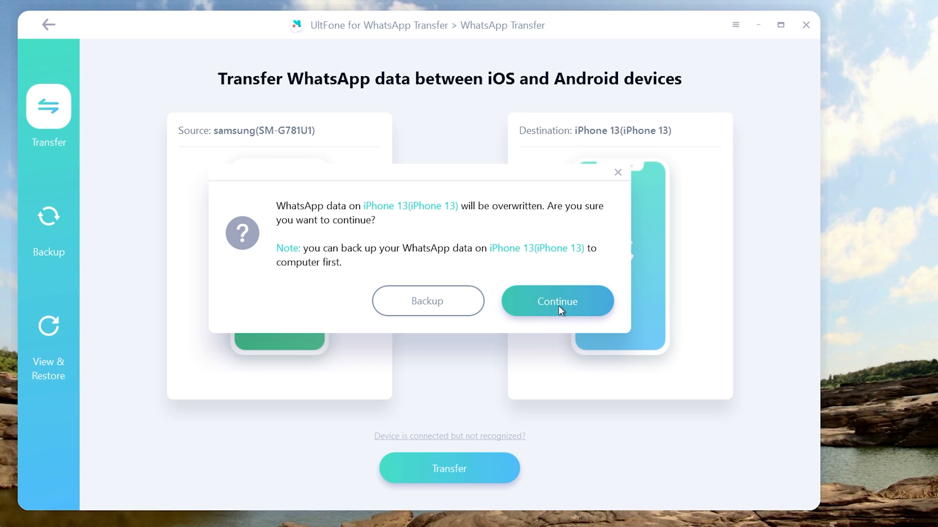
click(556, 301)
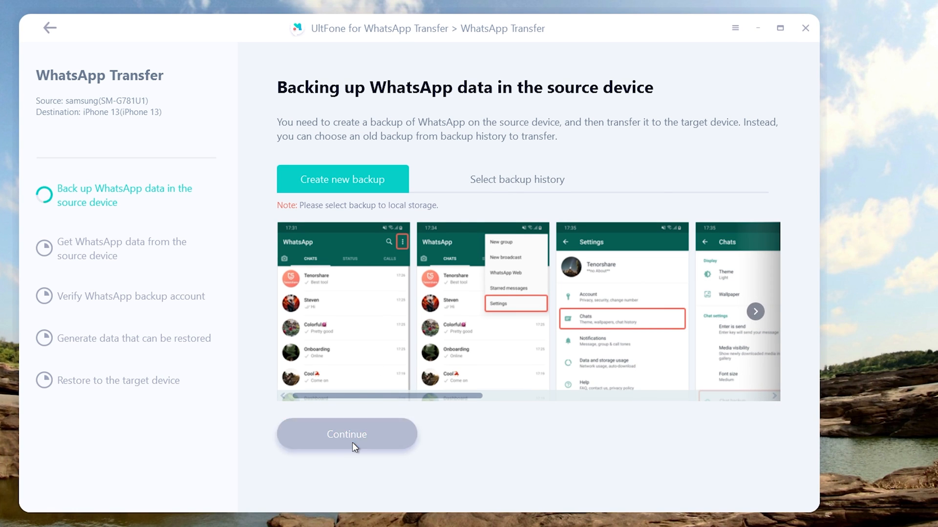
- Continue past the Samsung backup, submit the account phone number, and pass the two-step warning
click(345, 433)
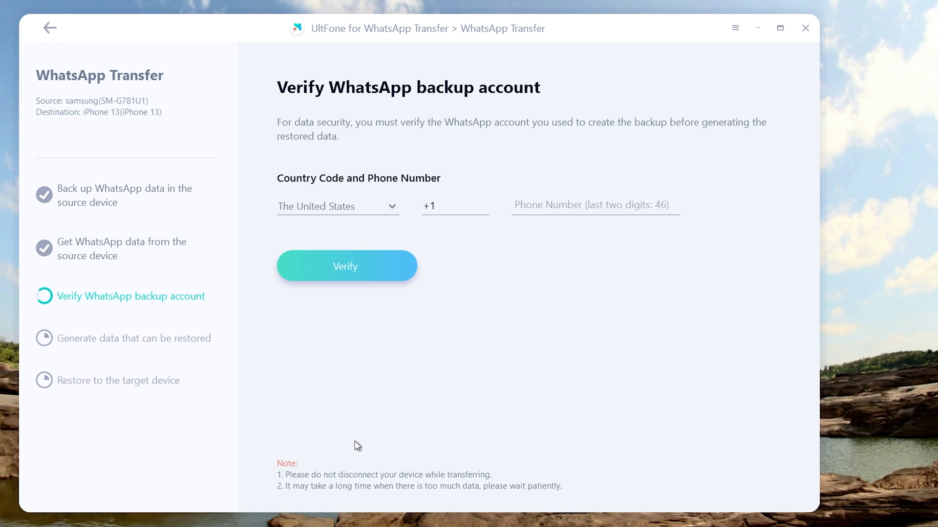
click(346, 266)
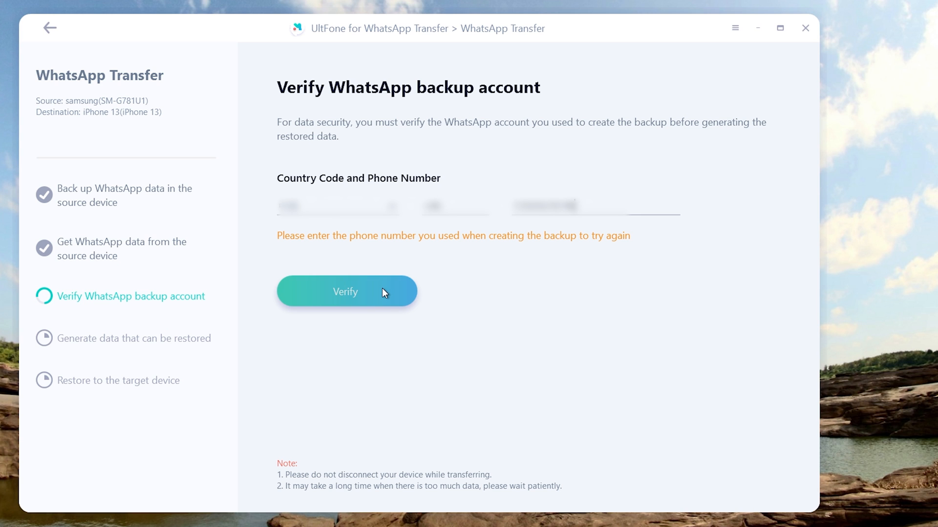
click(346, 292)
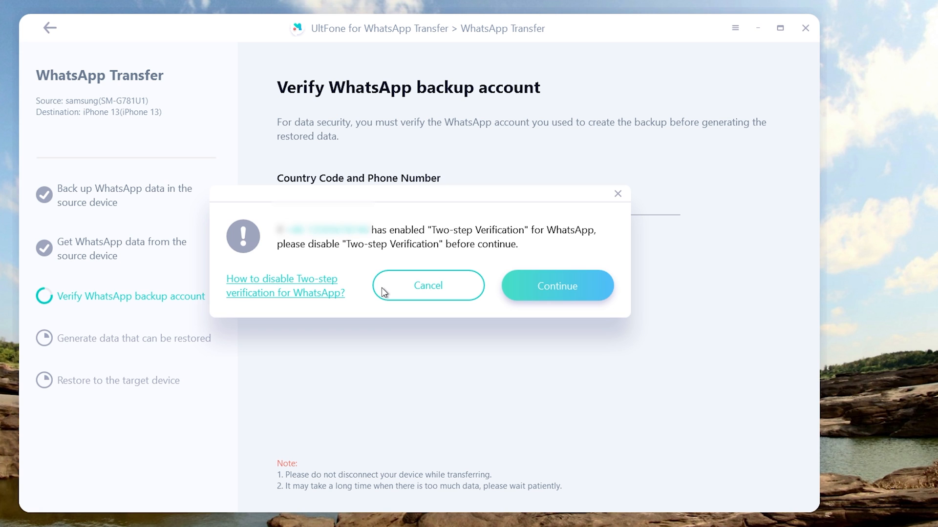
click(556, 285)
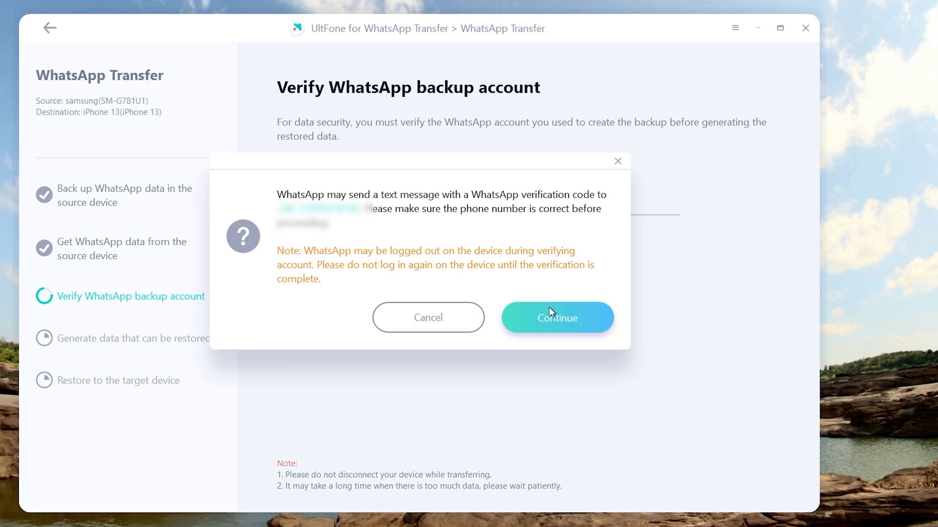
click(556, 317)
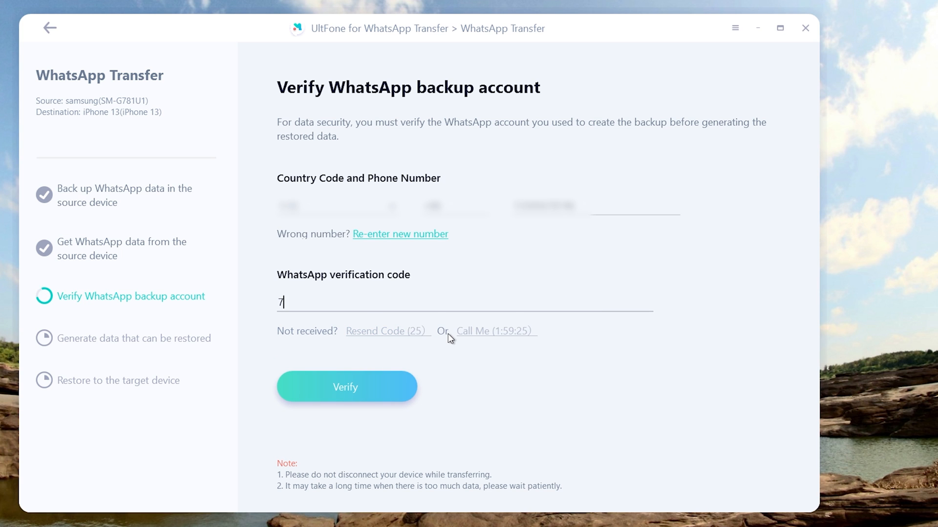
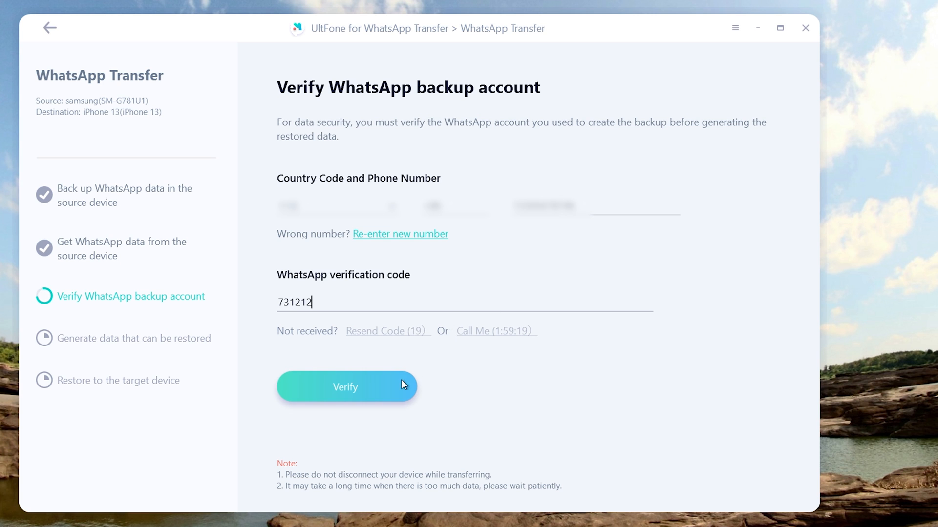
click(346, 387)
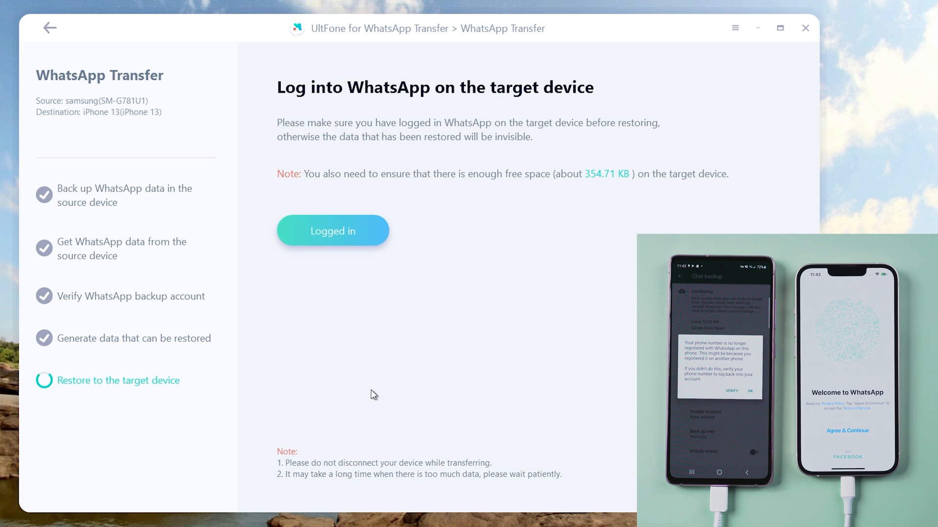
mouse_move(573, 265)
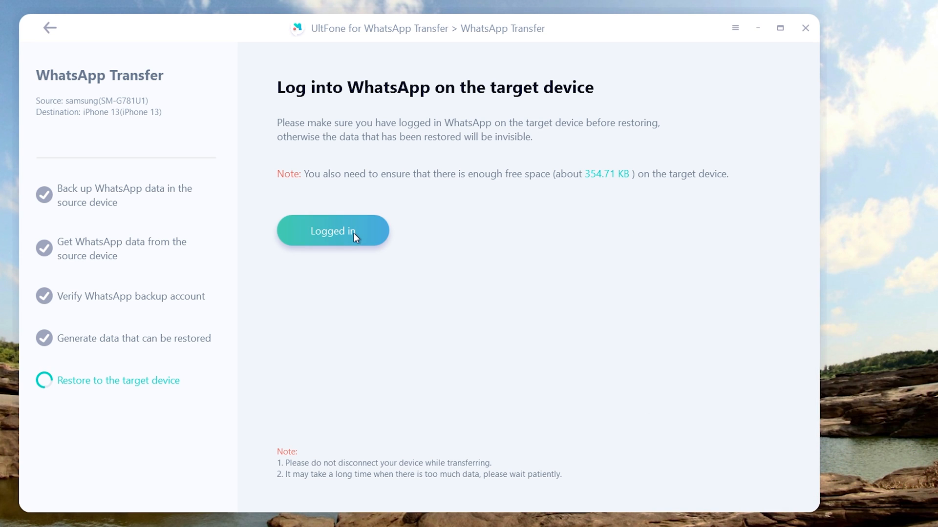
- Confirm WhatsApp is logged in on the iPhone so the restore proceeds
click(333, 230)
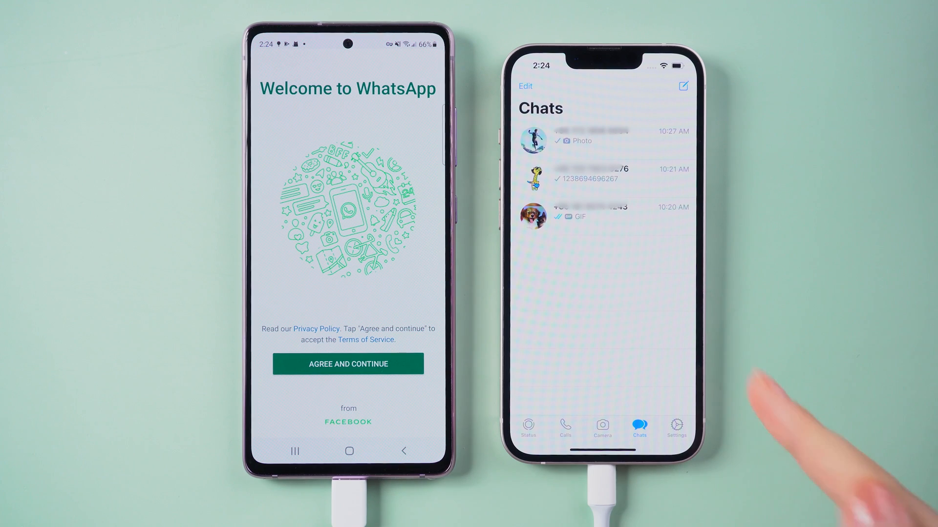
mouse_move(718, 329)
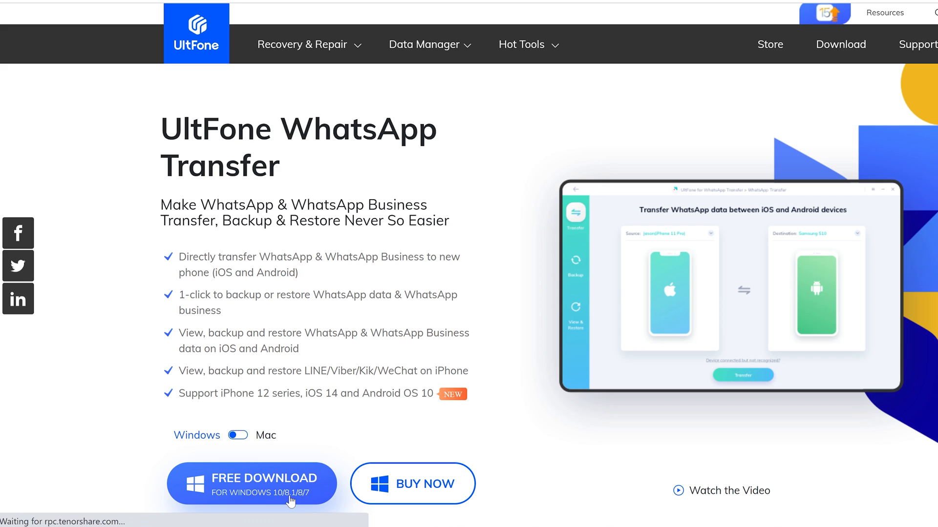
- Download the WhatsApp Transfer Windows installer via FREE DOWNLOAD
click(251, 484)
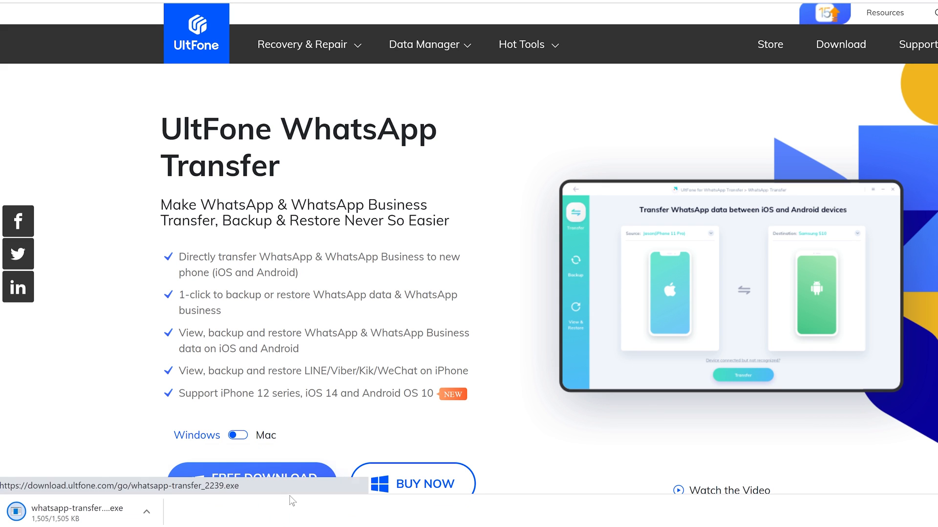